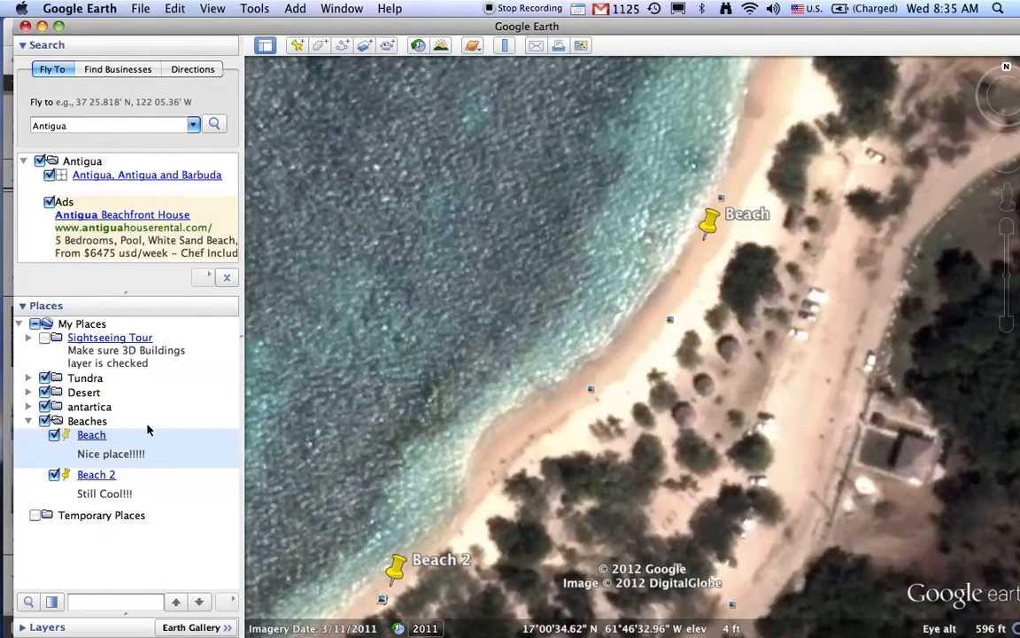
Step: Select the Beach placemark in Places and bring up its action menu
click(92, 434)
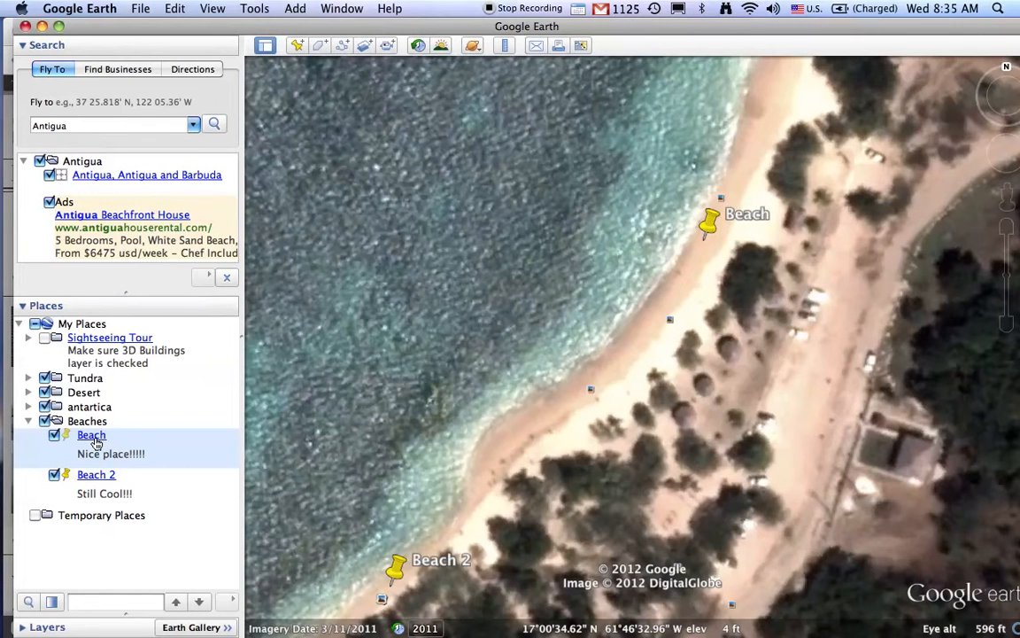
right_click(91, 434)
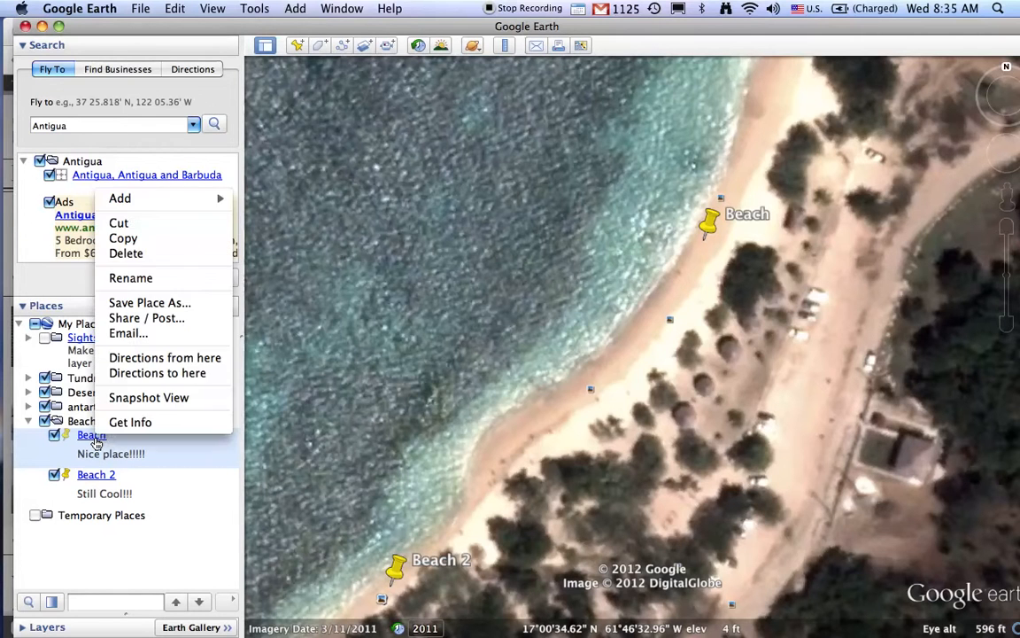
mouse_move(147, 318)
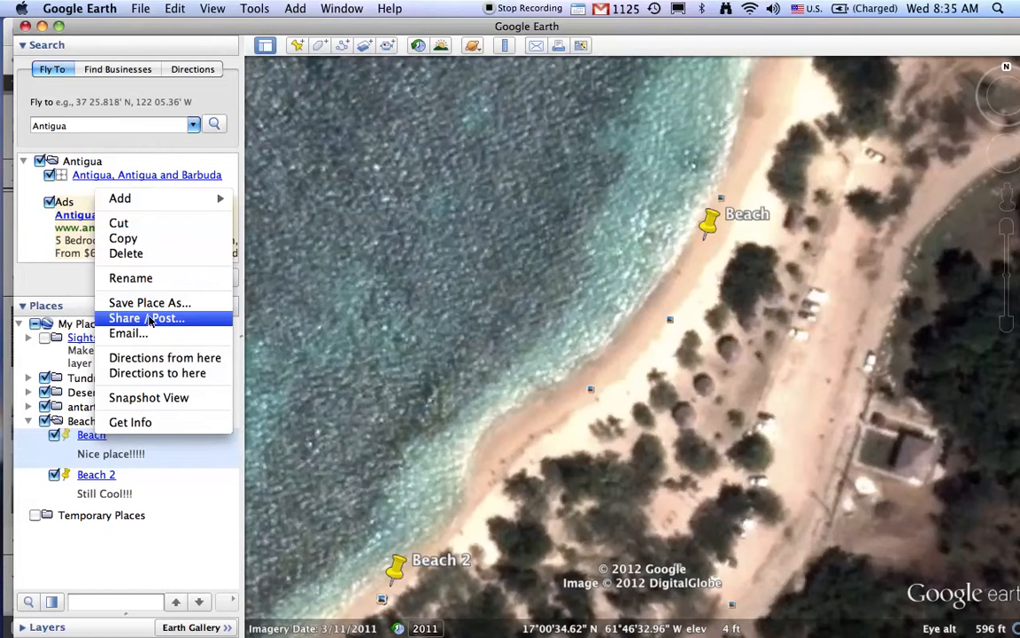
Step: Add the line 'More Information' to the Beach placemark's description in Get Info
click(131, 422)
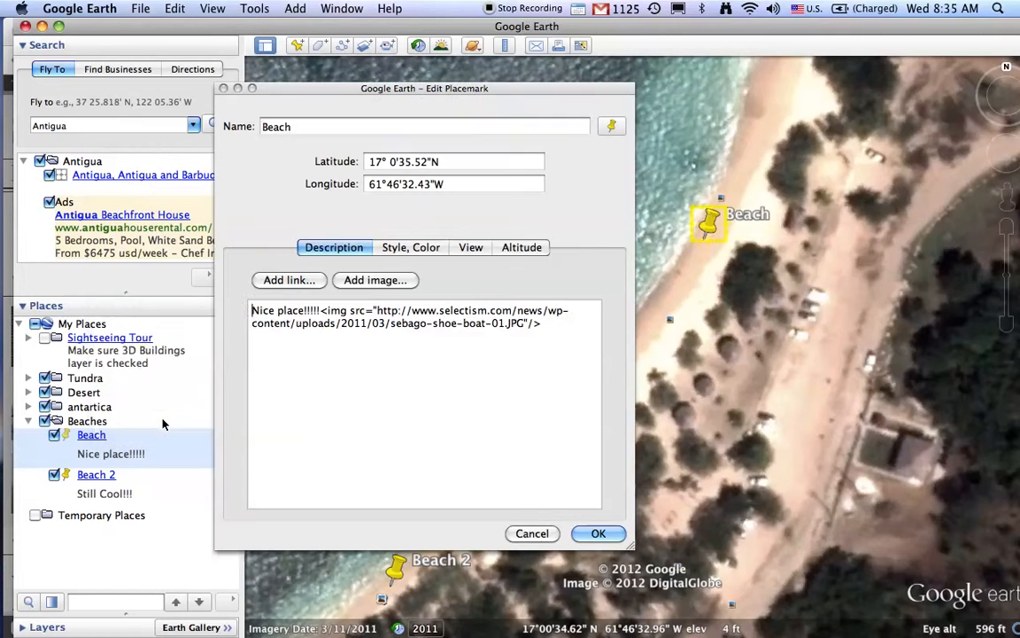
drag(425, 87, 377, 81)
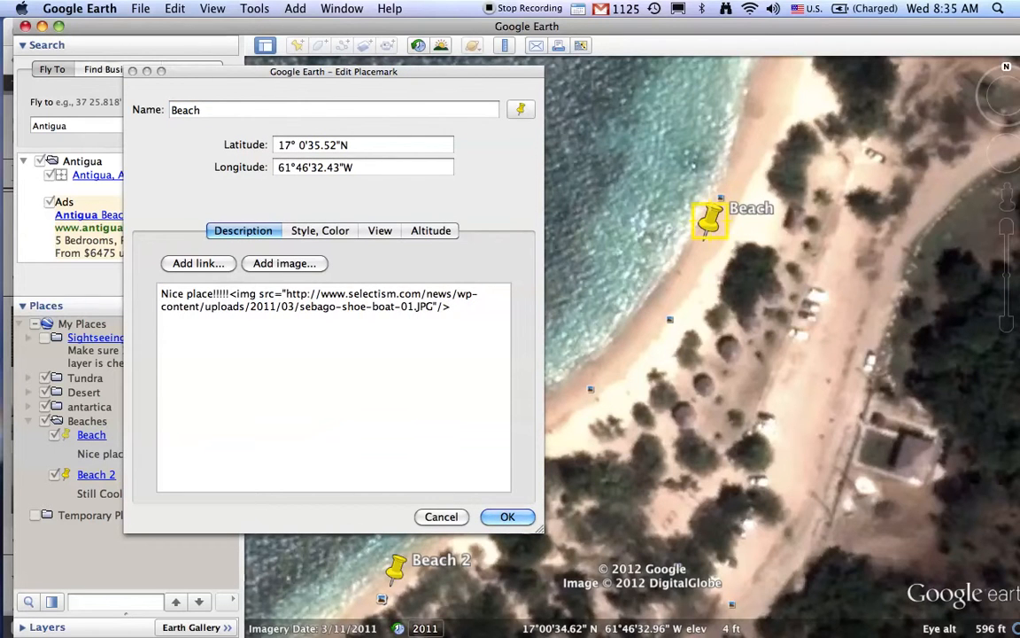
text(More Information)
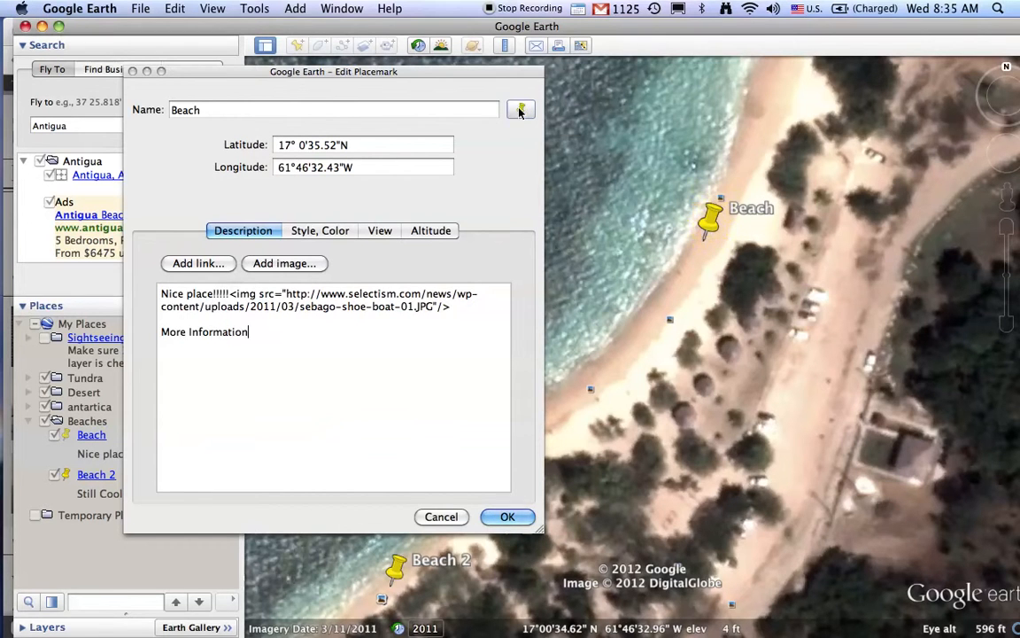
click(521, 109)
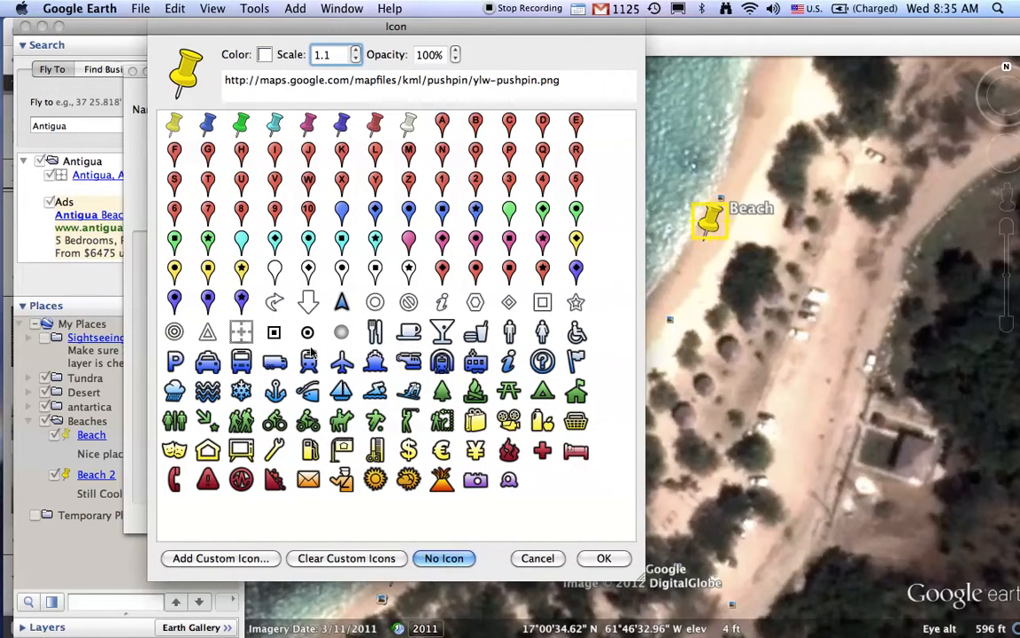
mouse_move(228, 574)
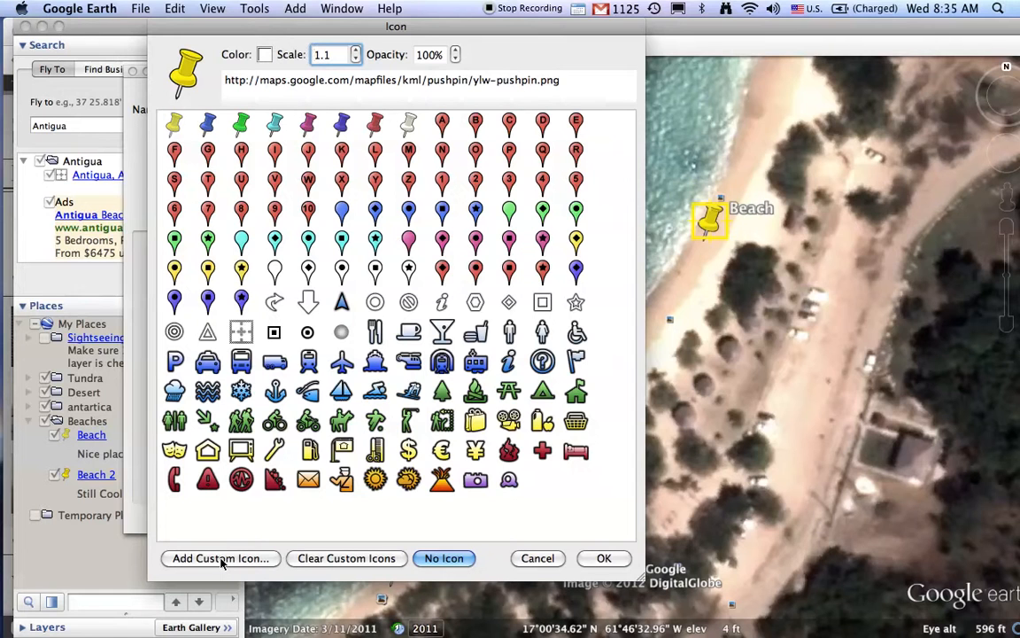
mouse_move(379, 392)
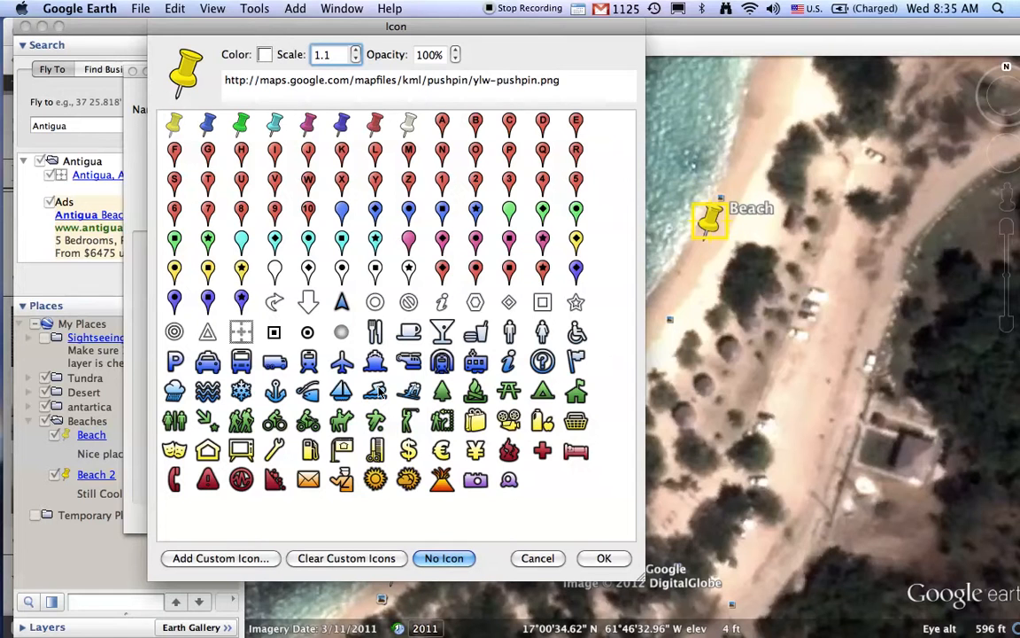
mouse_move(552, 540)
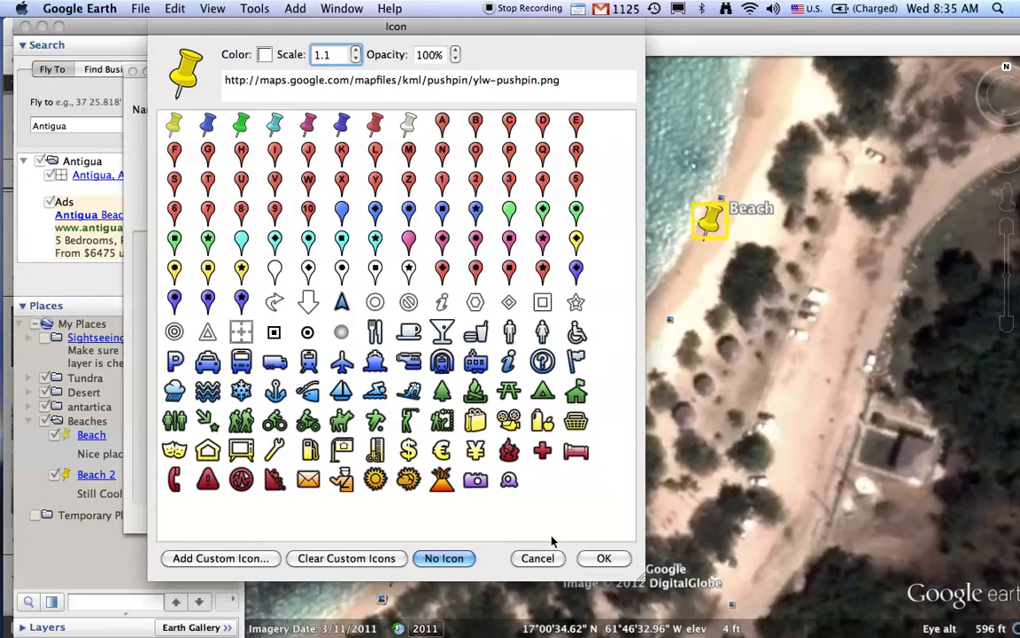
click(604, 558)
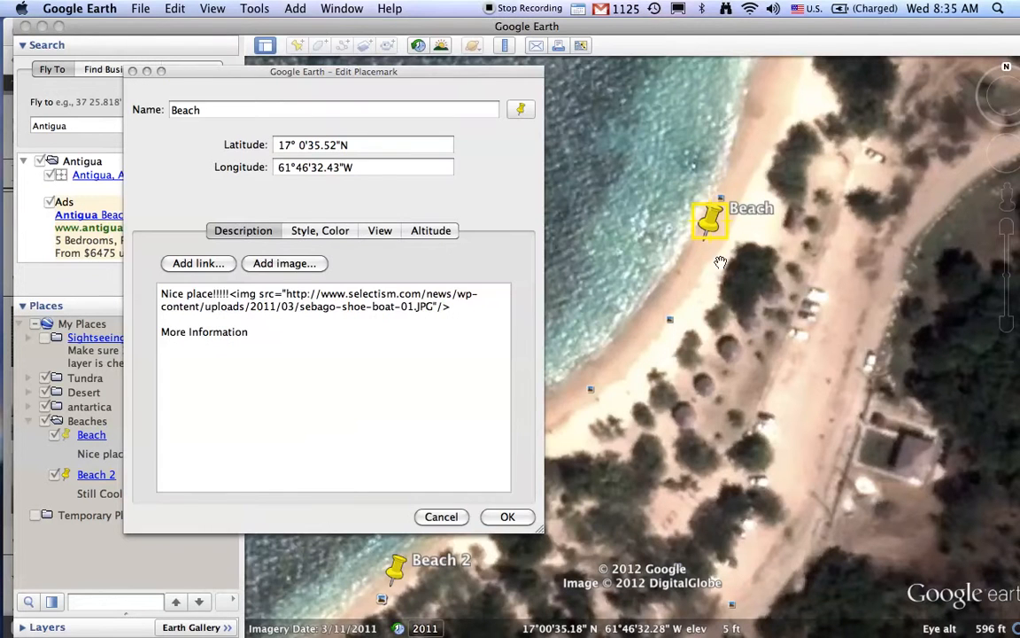
Step: Drag the Beach pin farther north along the shoreline and save the placemark
drag(711, 219, 760, 113)
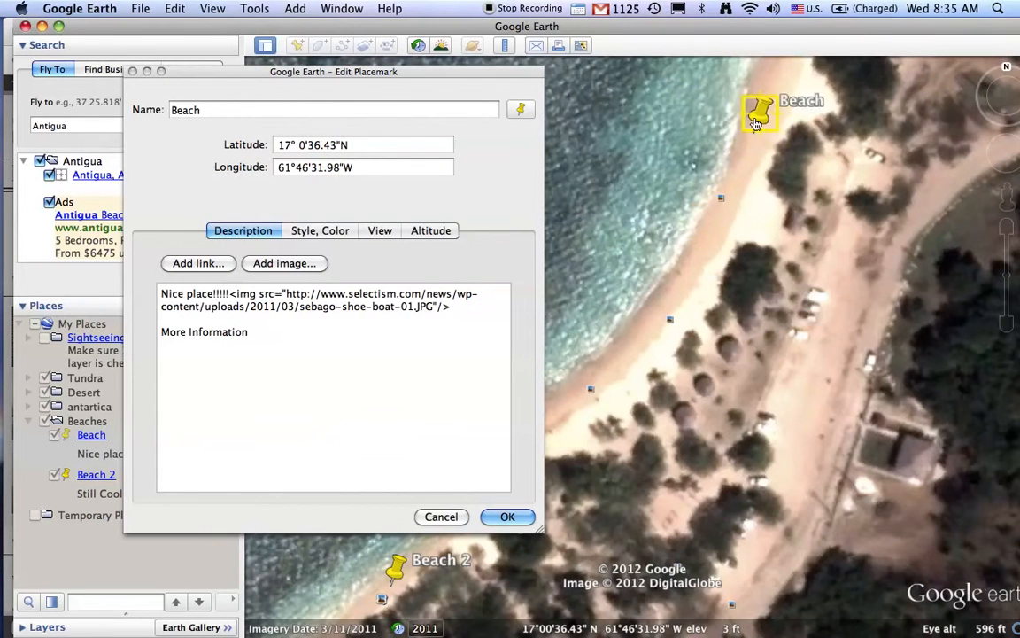
drag(757, 119, 766, 86)
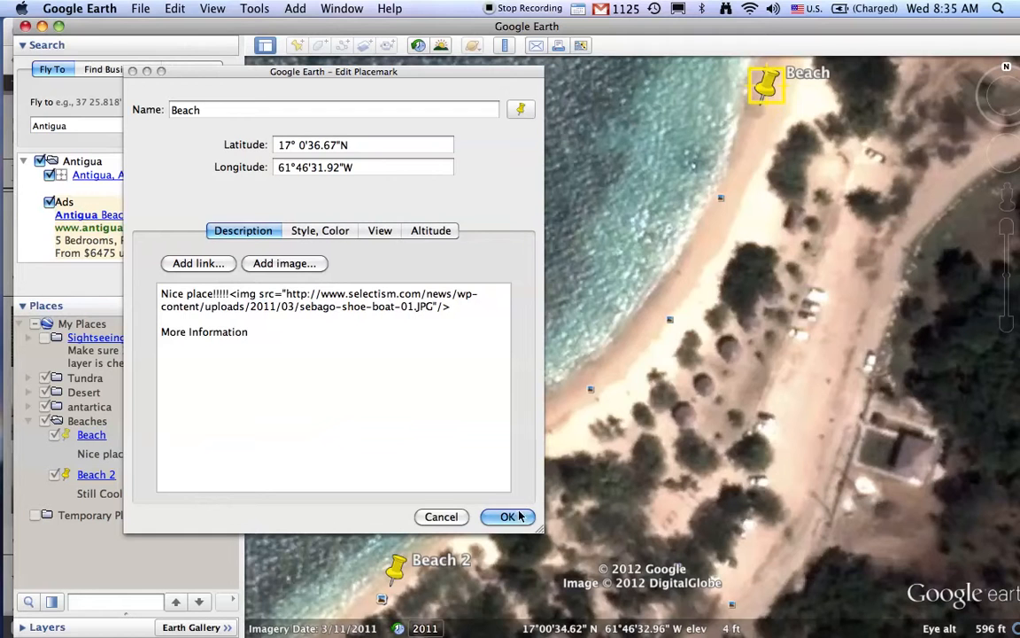
click(508, 517)
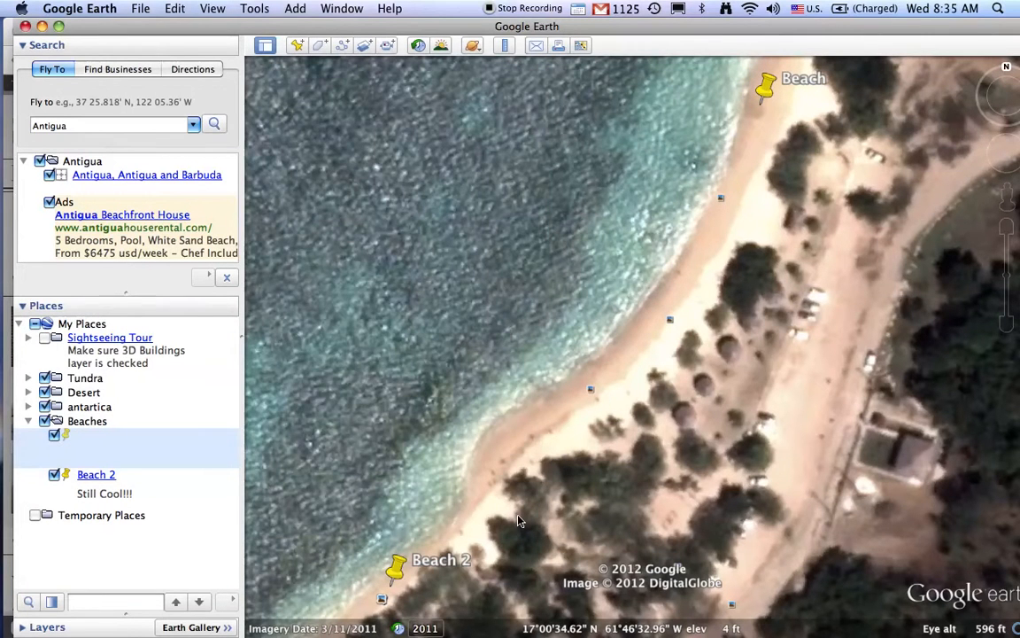